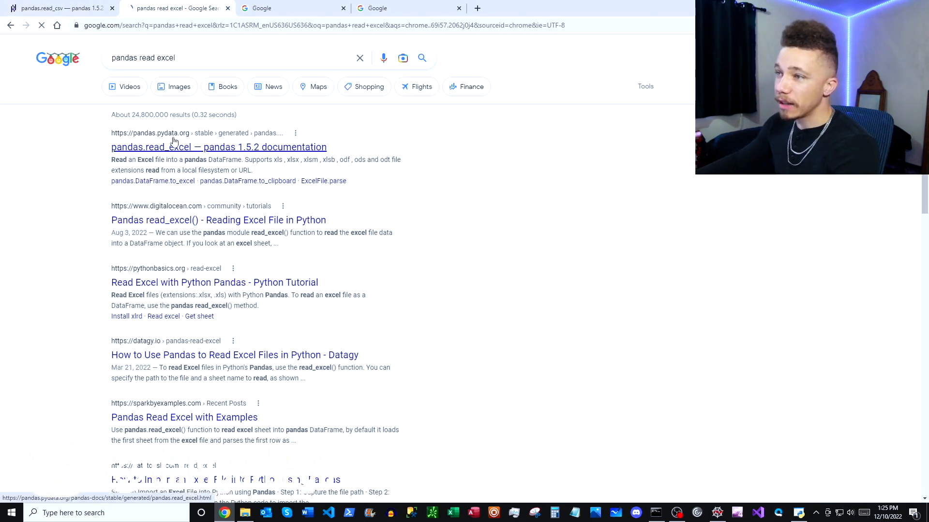
- Open the pandas read_excel docs and search 'dataframe to excel'
{"action": "left_click", "coordinate": [218, 147]}
{"action": "type", "text": "dataframe to excel"}
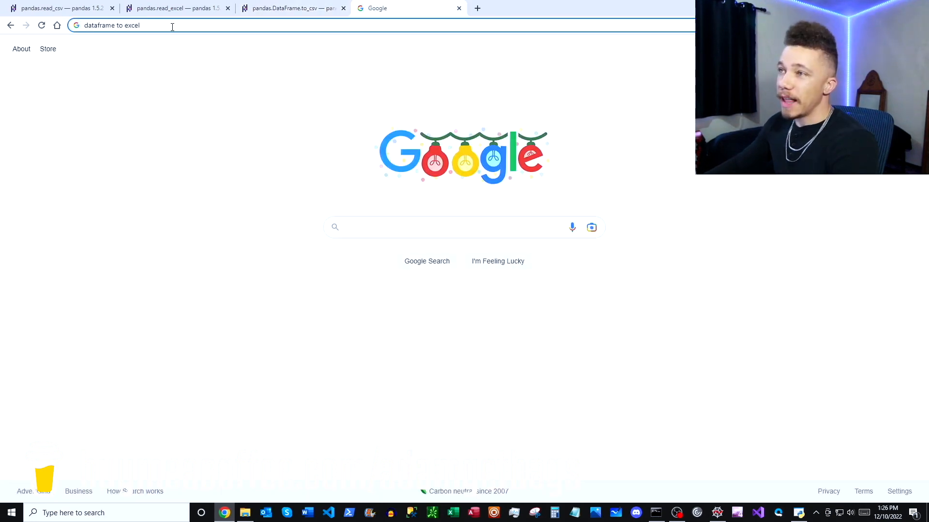
{"action": "key", "text": "Enter"}
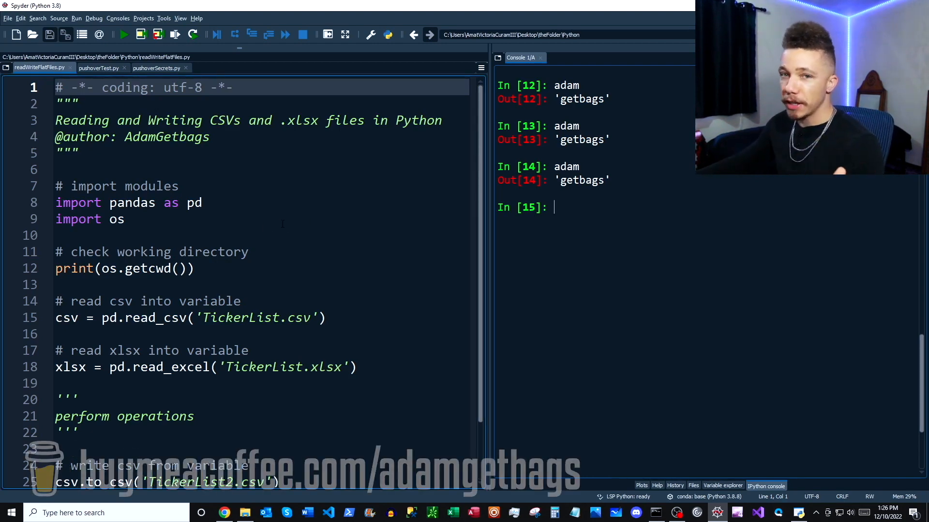
- Run the import and working-directory check lines (7–12) with F9
{"action": "left_click", "coordinate": [135, 219]}
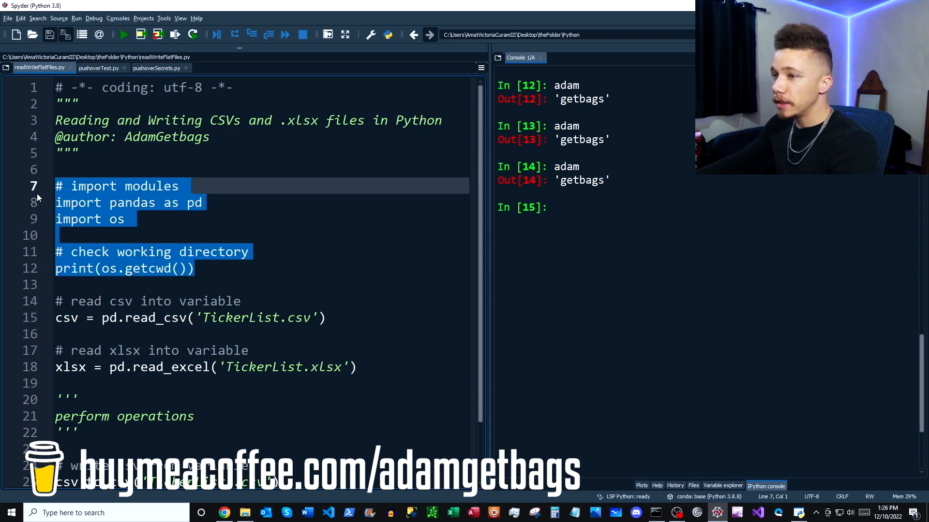
{"action": "key", "text": "F9"}
{"action": "type", "text": "csv"}
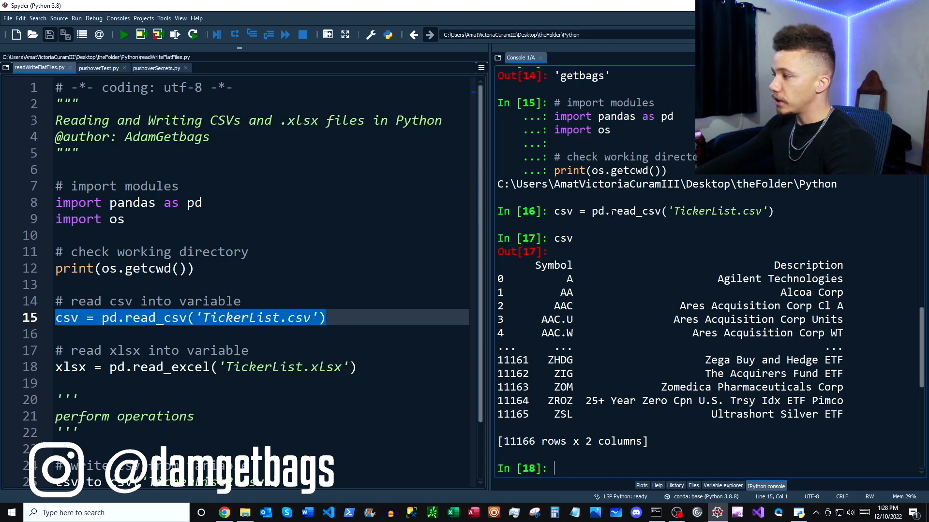
{"action": "double_click", "coordinate": [562, 238]}
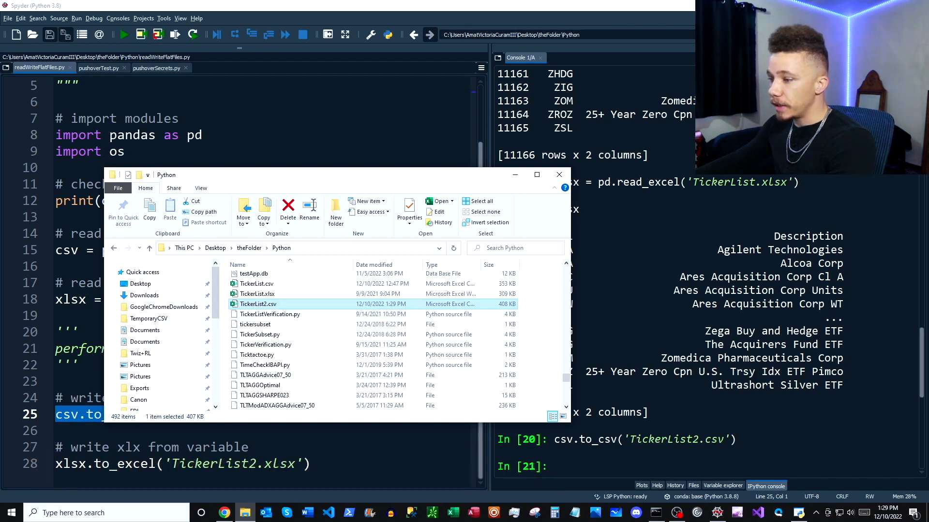
- Return from the TickerList2.csv folder to the Spyder script
{"action": "left_click", "coordinate": [558, 174]}
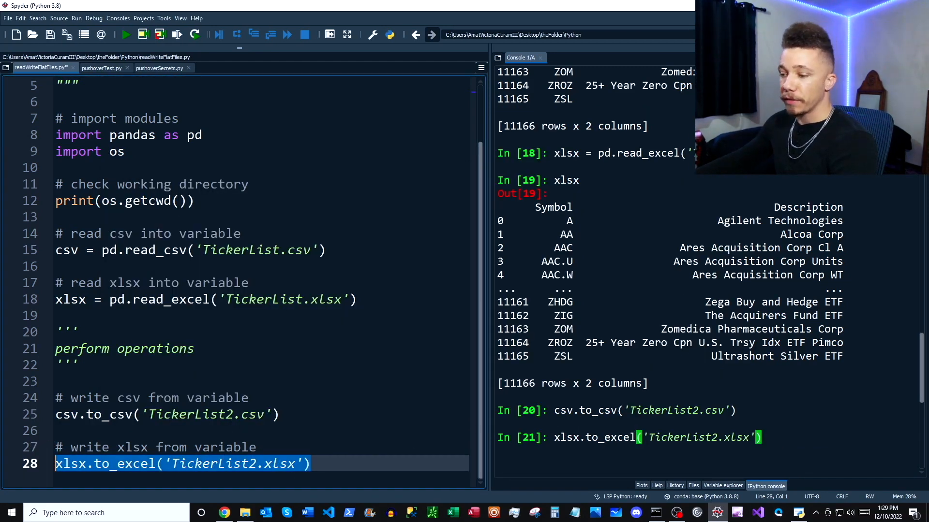